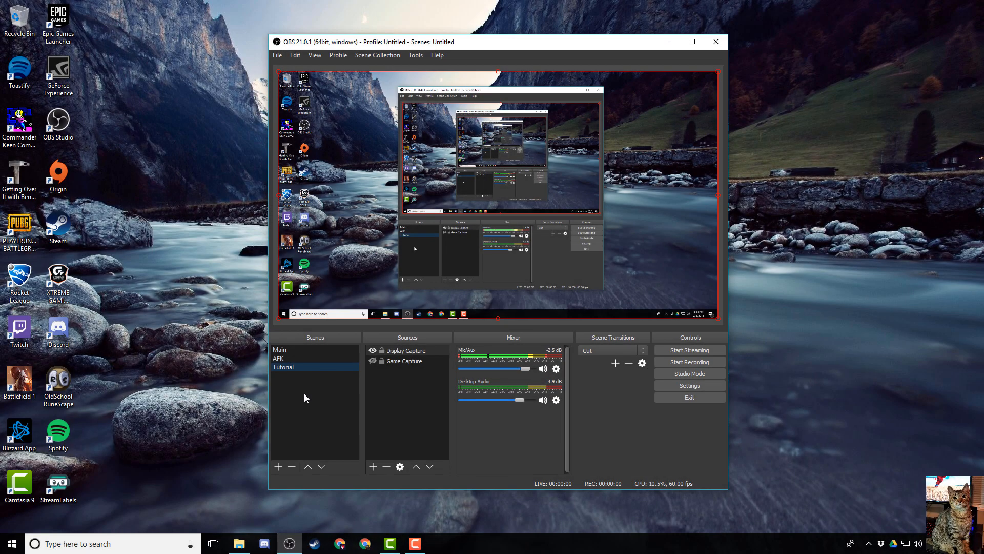
{"action": "mouse_move", "coordinate": [303, 408]}
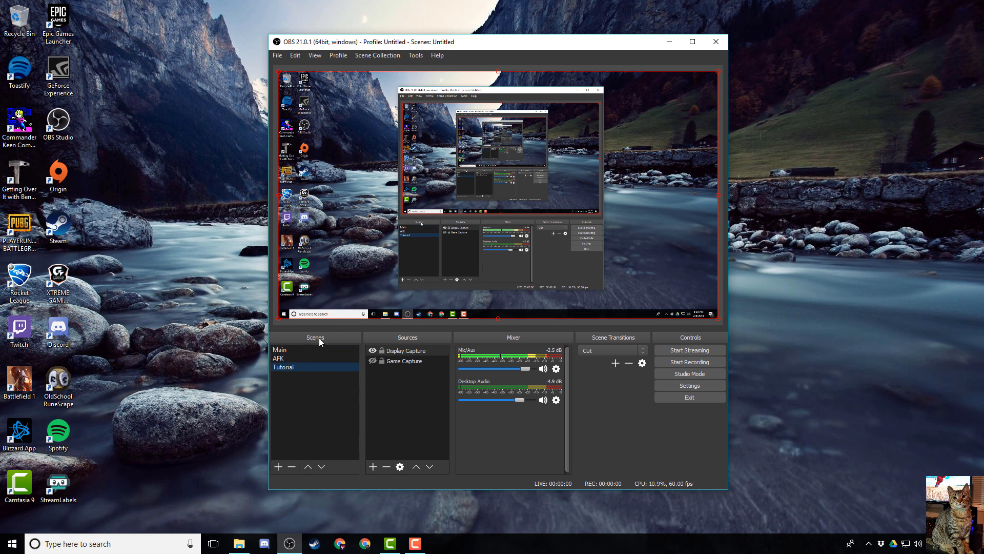
{"action": "mouse_move", "coordinate": [291, 375]}
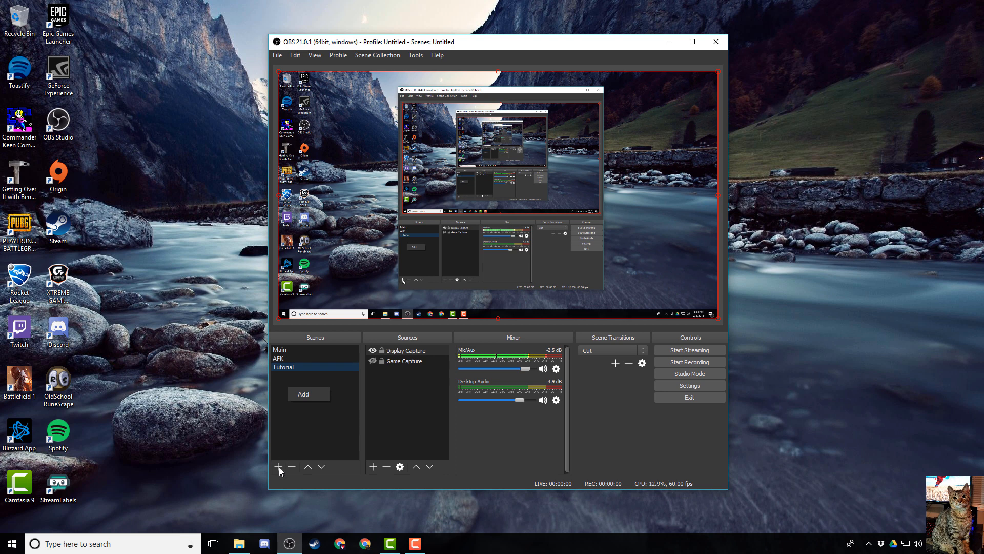
Step: Start adding a new scene, then cancel it
{"action": "left_click", "coordinate": [278, 466]}
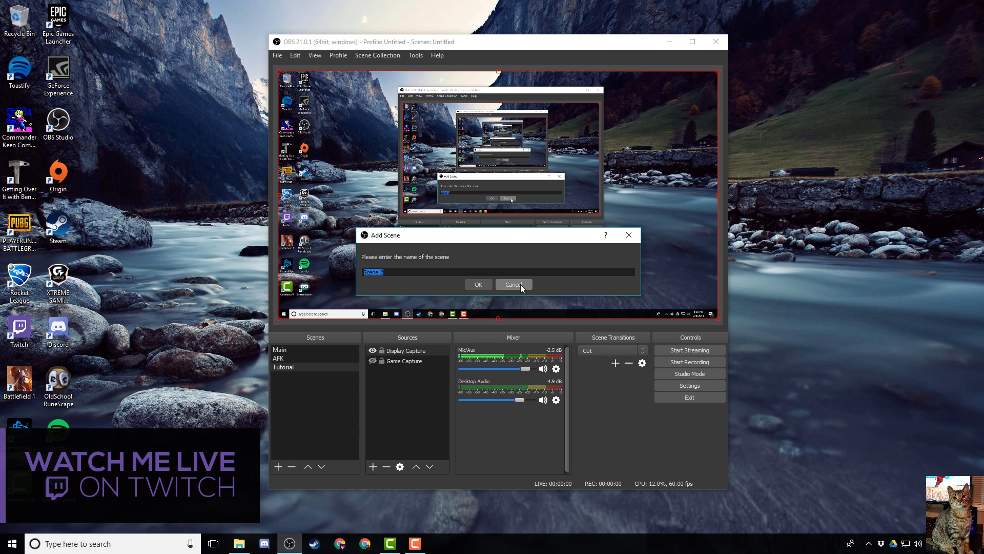
{"action": "left_click", "coordinate": [512, 284]}
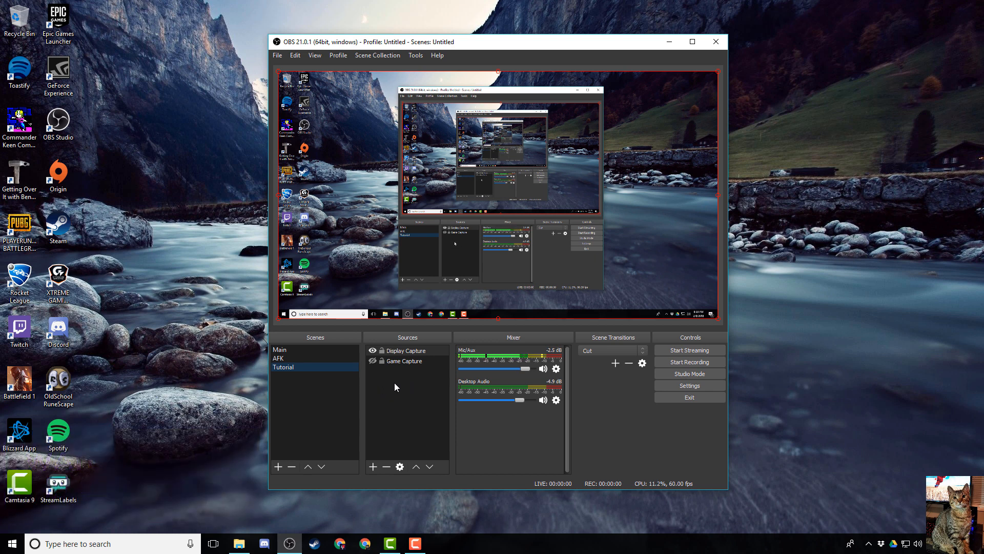
Step: Add an Image source to the Tutorial scene named 'Webcam Overlay'
{"action": "right_click", "coordinate": [395, 386]}
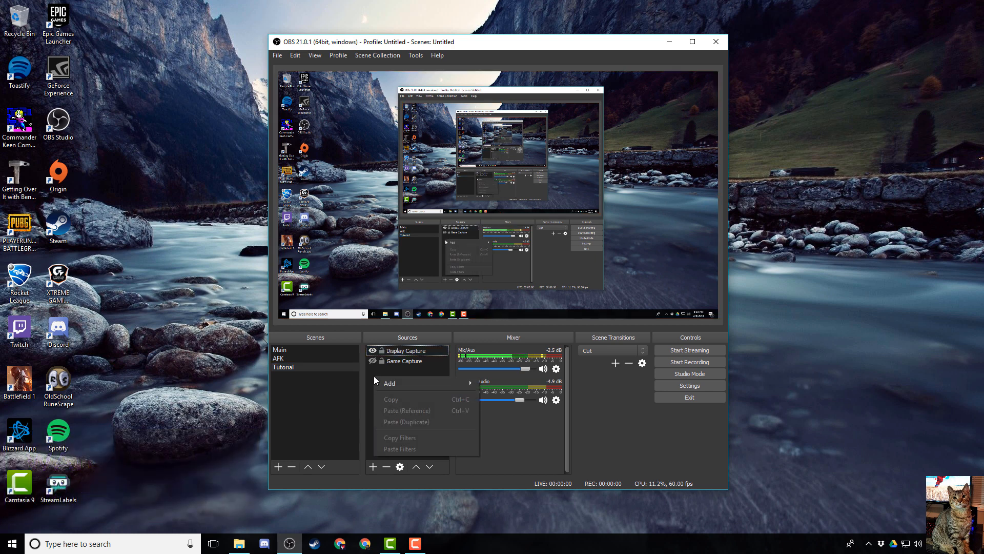
{"action": "left_click", "coordinate": [389, 383]}
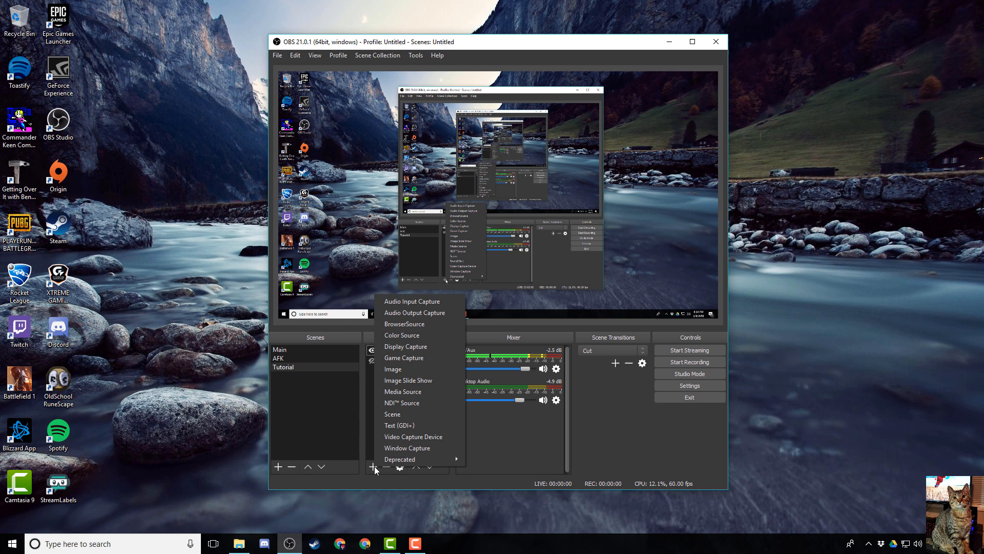
{"action": "mouse_move", "coordinate": [392, 369]}
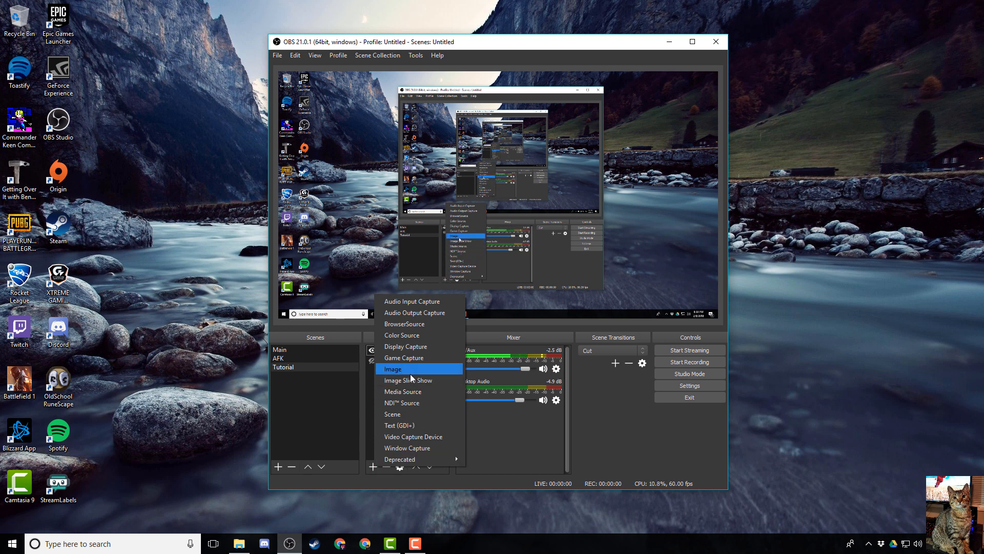
{"action": "left_click", "coordinate": [392, 368]}
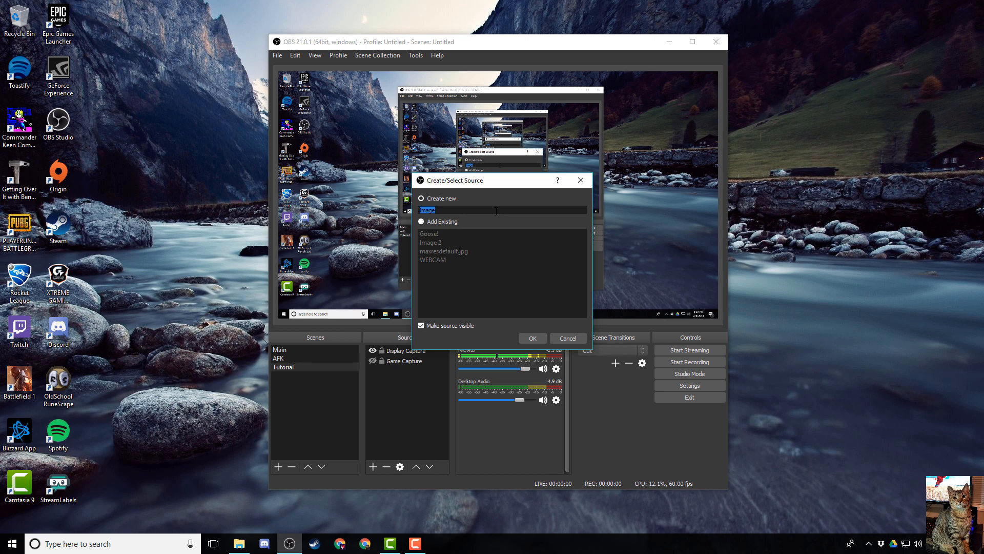
{"action": "type", "text": "Webcam Overlay"}
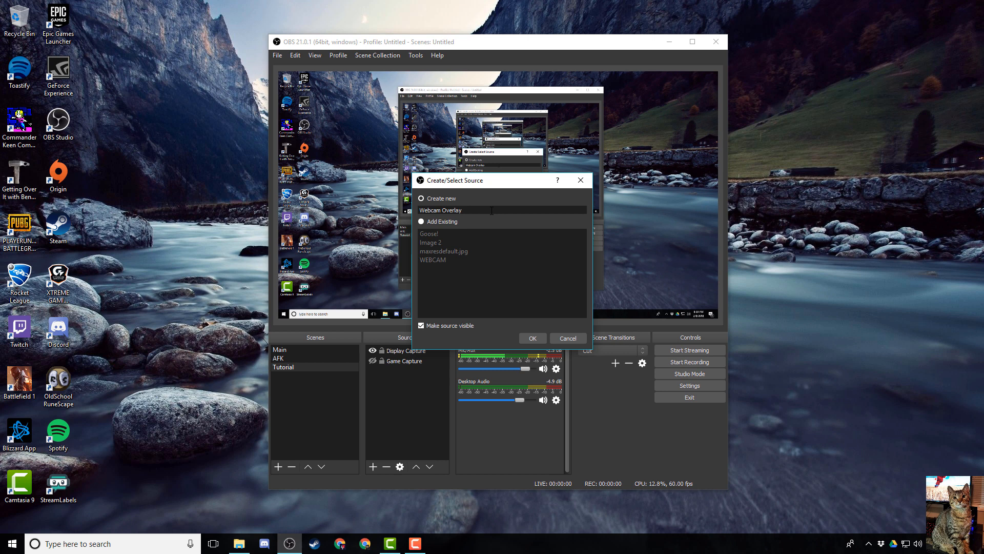
Step: Create the source and set its image to RD-WEBCAM.png from the Webcam folder
{"action": "left_click", "coordinate": [532, 337]}
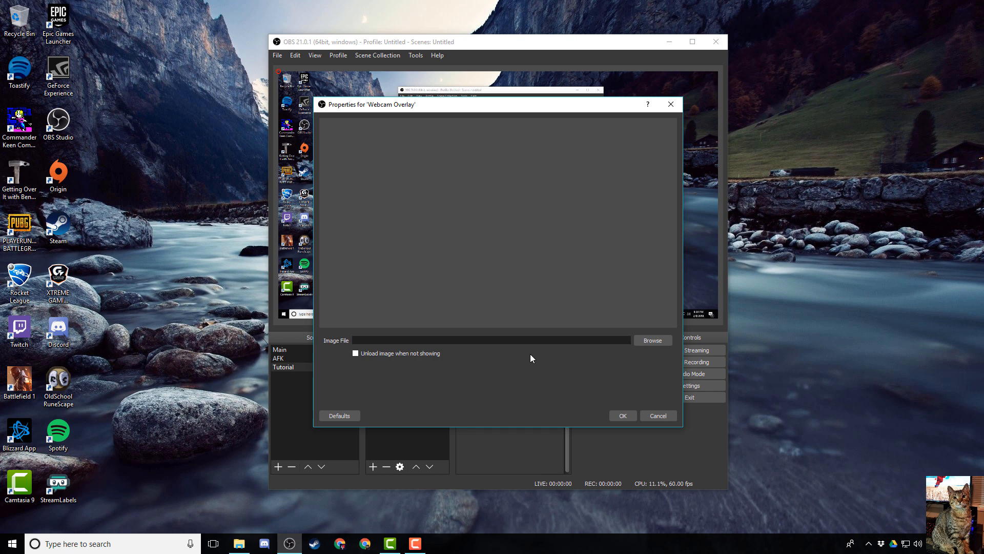
{"action": "left_click", "coordinate": [652, 339]}
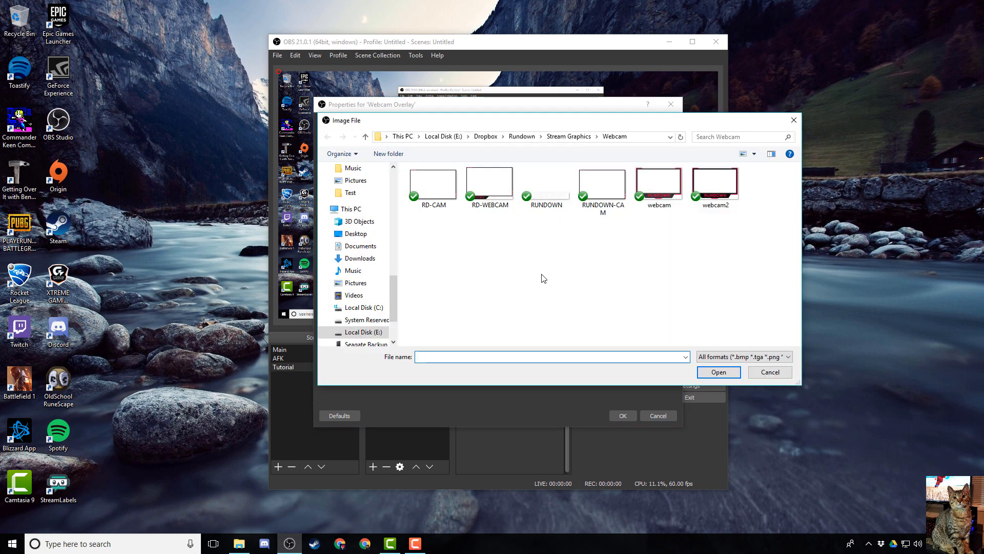
{"action": "left_click", "coordinate": [545, 183]}
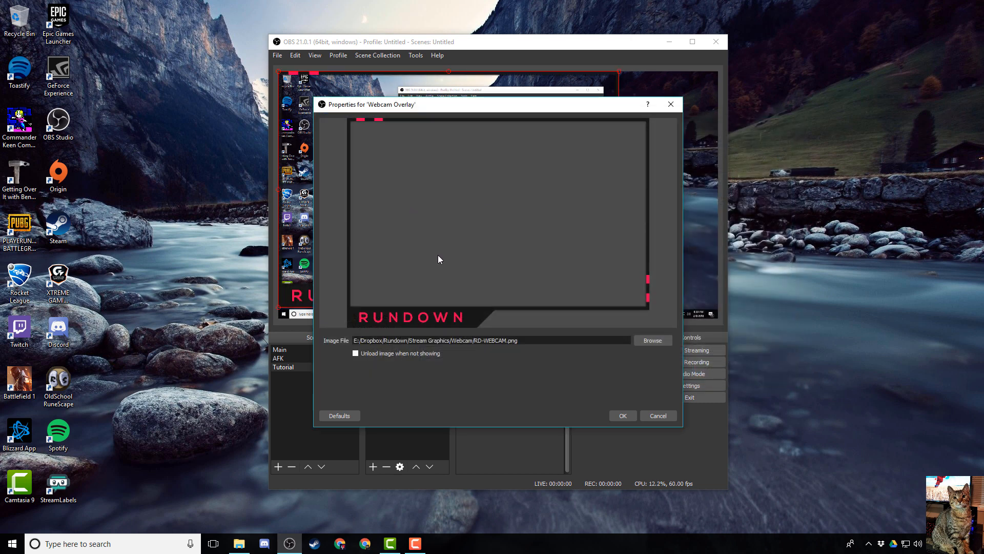
{"action": "mouse_move", "coordinate": [422, 314]}
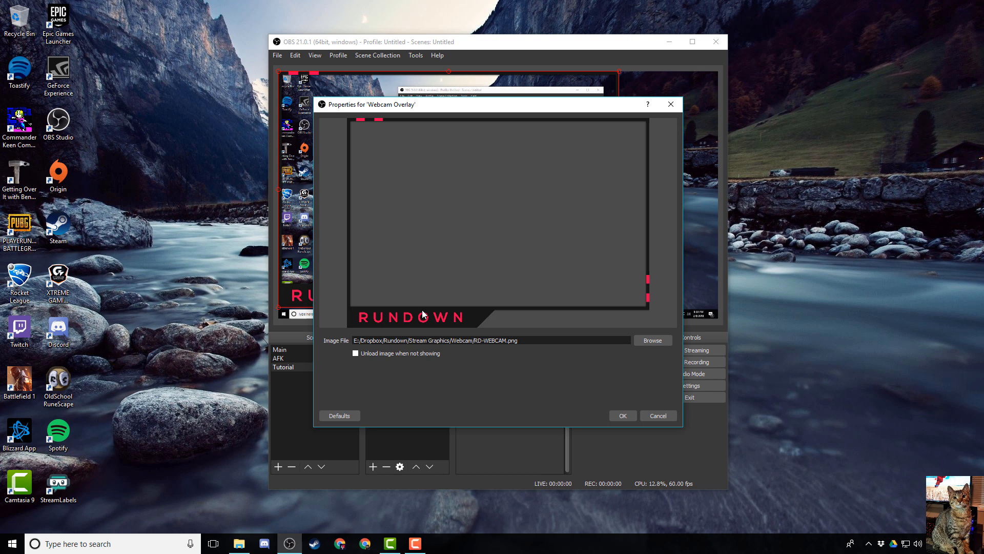
{"action": "mouse_move", "coordinate": [621, 416]}
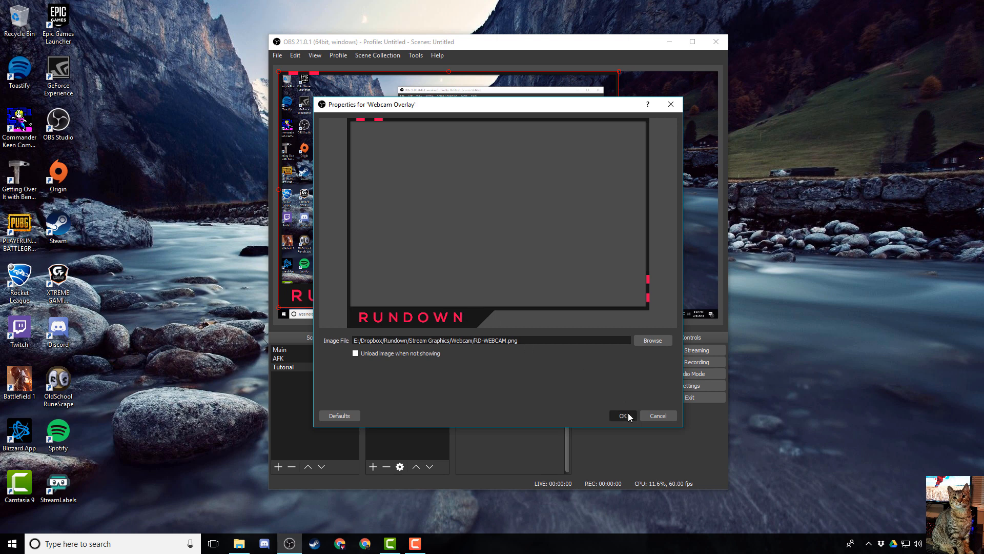
{"action": "left_click", "coordinate": [621, 415]}
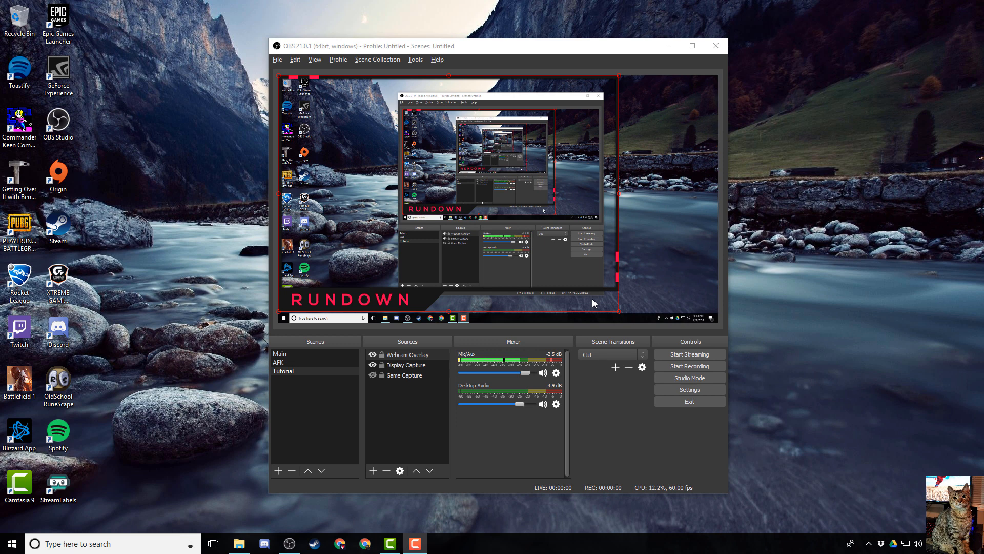
{"action": "mouse_move", "coordinate": [424, 303]}
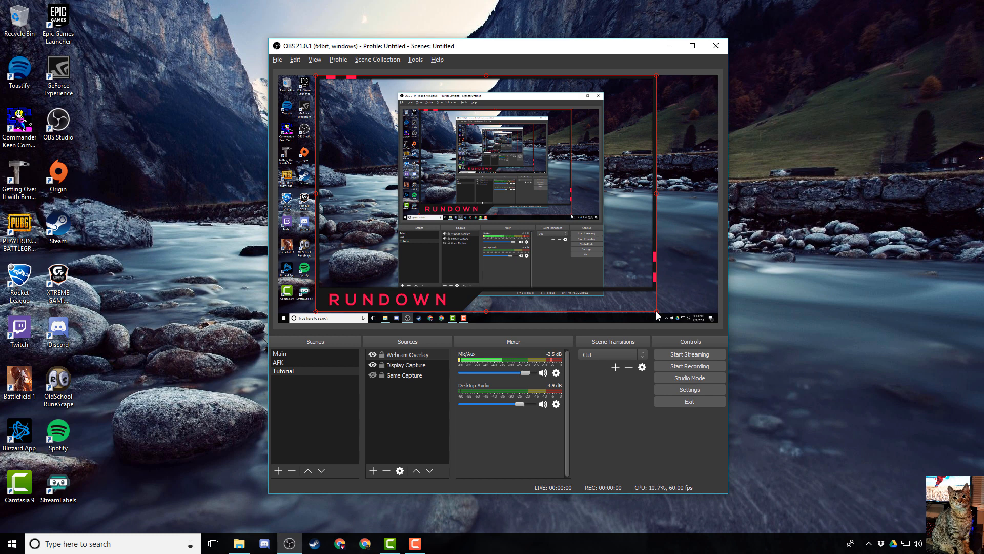
Step: Move the overlay right in the preview and shrink it to about two-thirds size
{"action": "left_click_drag", "start_coordinate": [657, 310], "coordinate": [587, 271]}
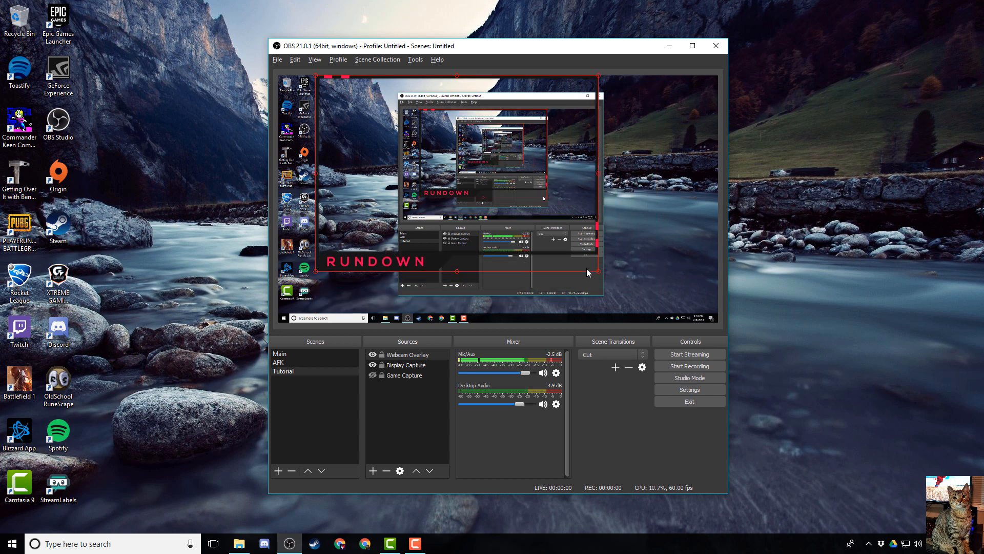
{"action": "left_click_drag", "start_coordinate": [587, 271], "coordinate": [629, 296]}
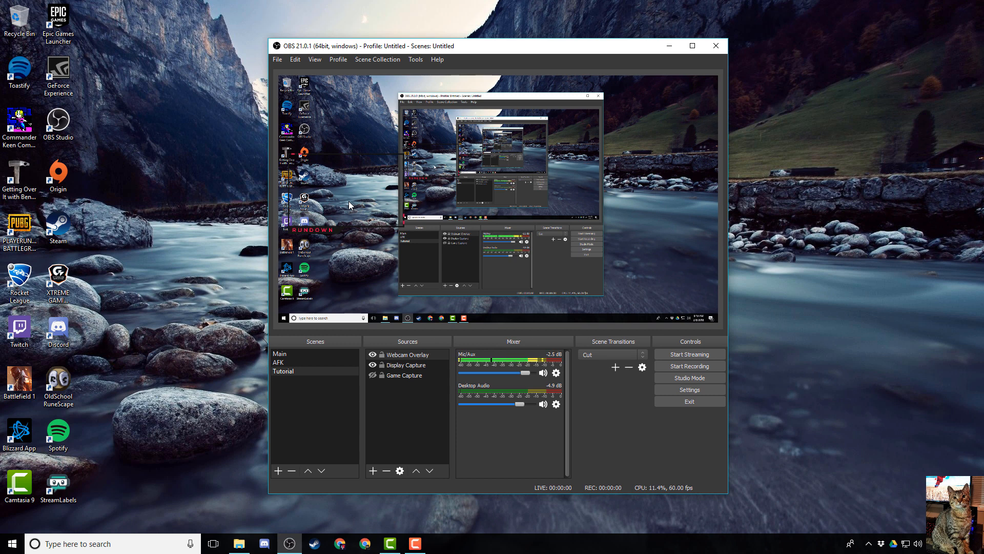
{"action": "mouse_move", "coordinate": [341, 212]}
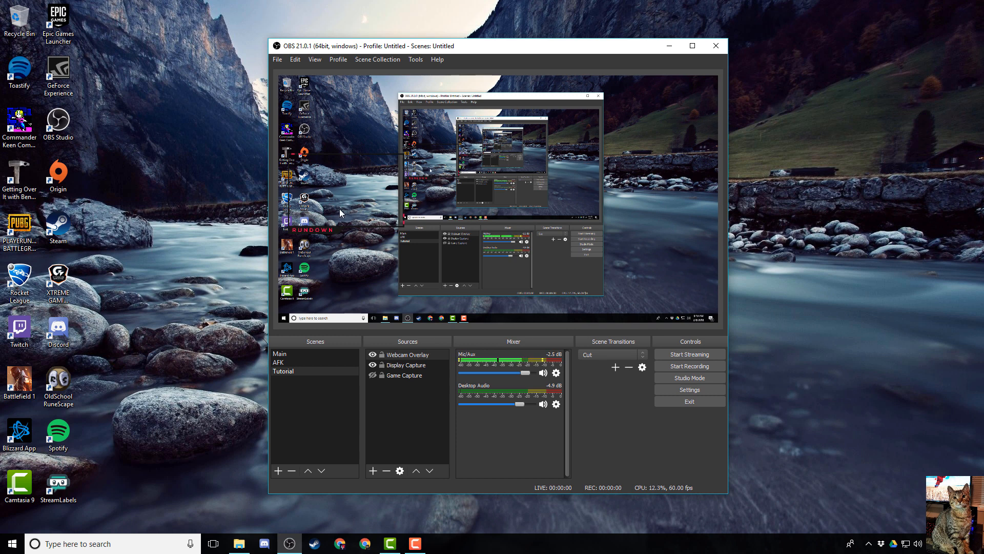
{"action": "mouse_move", "coordinate": [334, 230]}
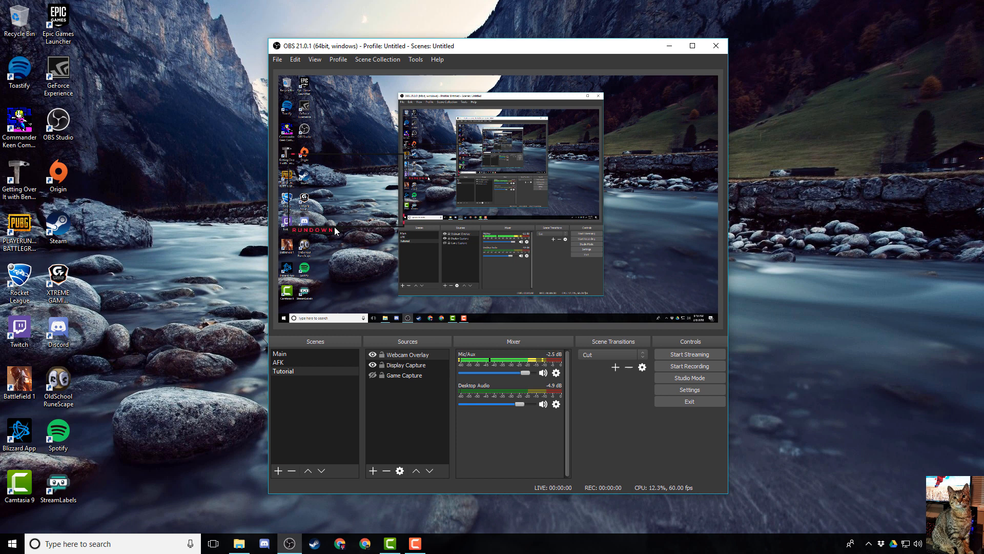
Step: Select the shrunken Webcam Overlay in the preview for resizing
{"action": "left_click", "coordinate": [294, 59]}
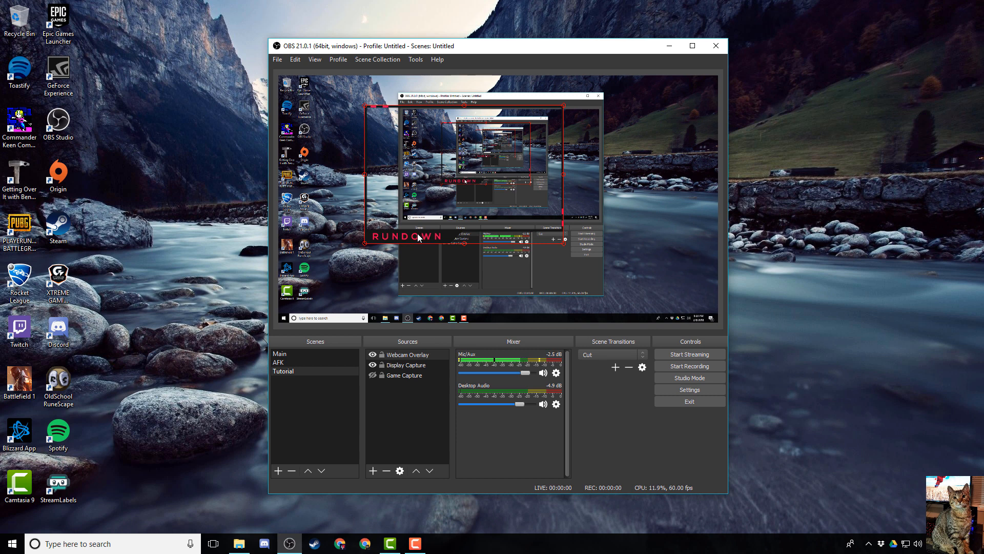
{"action": "right_click", "coordinate": [402, 354]}
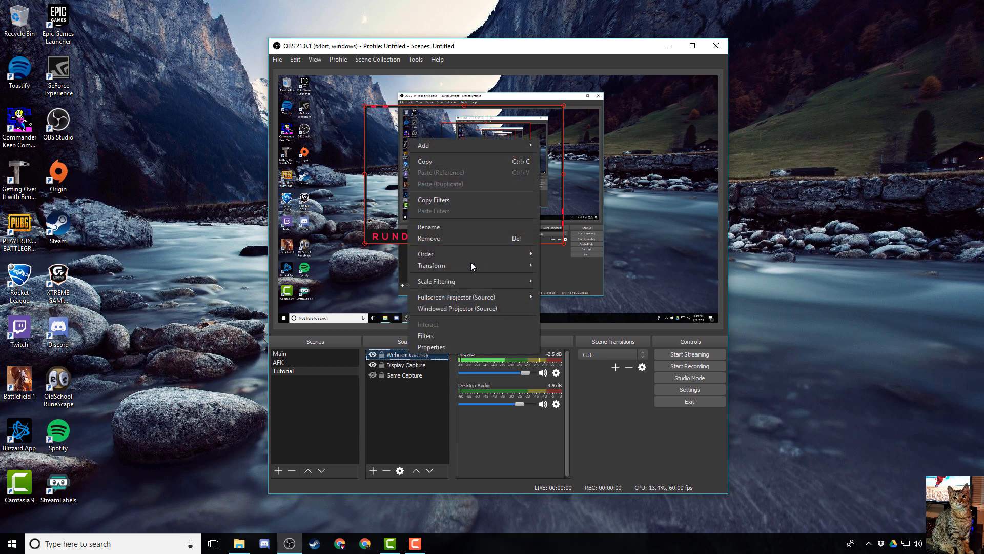
{"action": "mouse_move", "coordinate": [431, 265]}
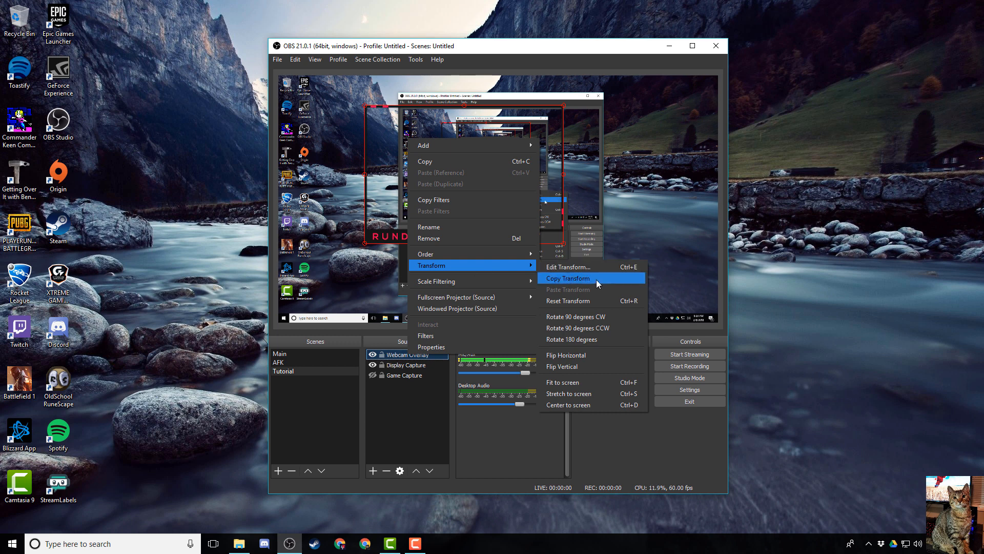
{"action": "mouse_move", "coordinate": [590, 289]}
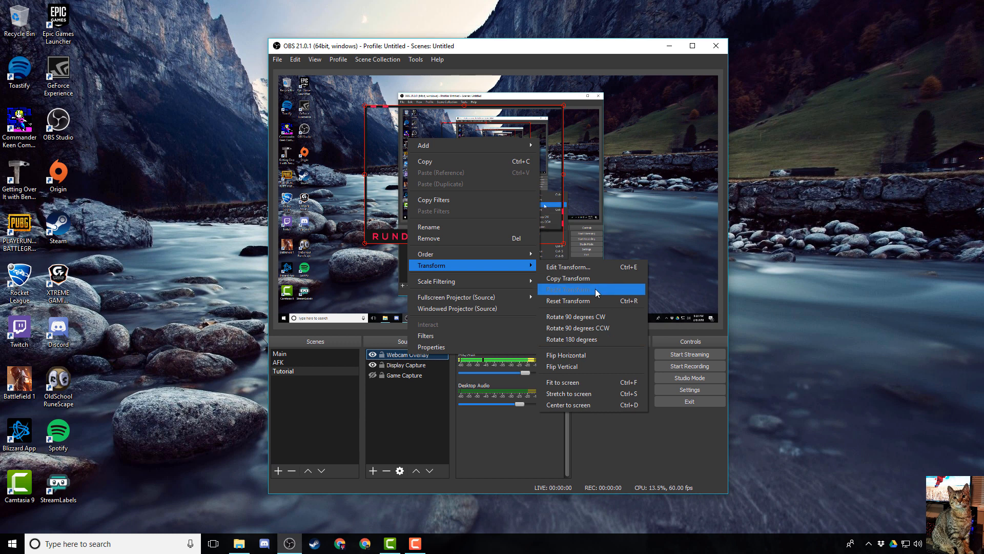
{"action": "mouse_move", "coordinate": [393, 237]}
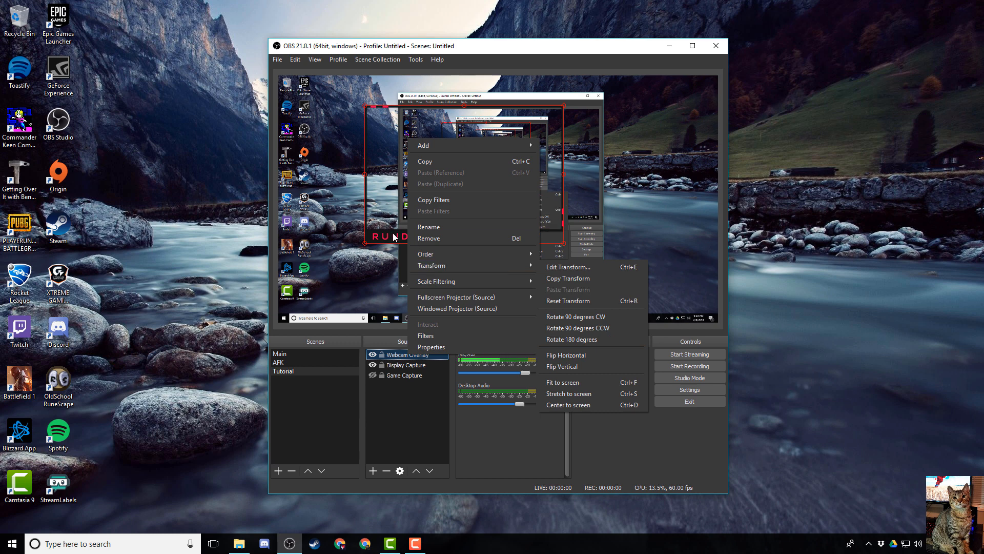
{"action": "left_click", "coordinate": [378, 218]}
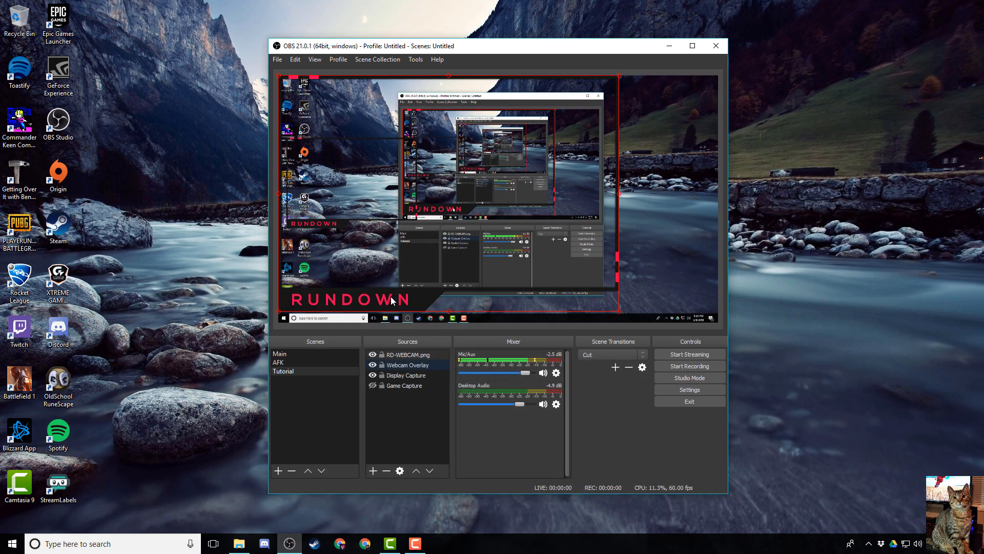
{"action": "mouse_move", "coordinate": [432, 251]}
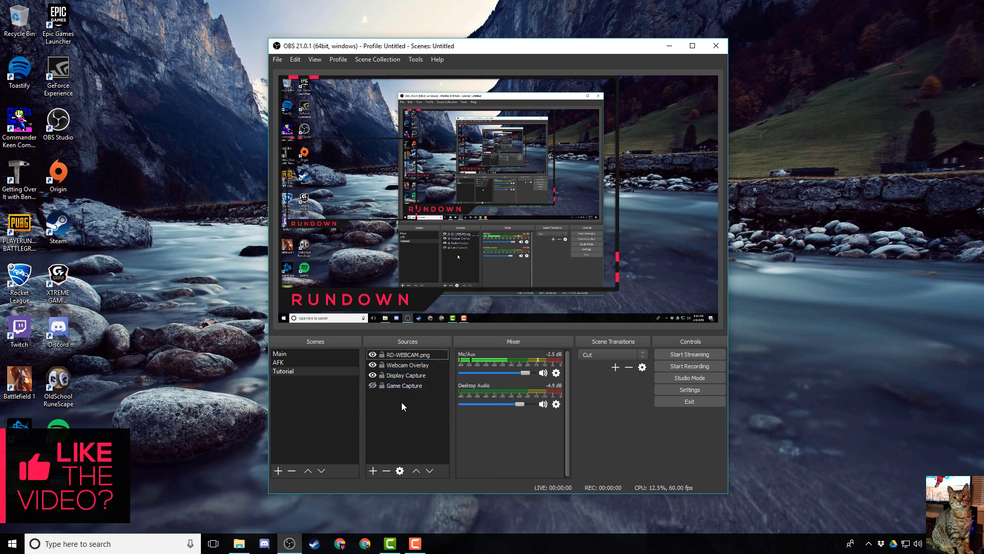
Step: Begin renaming the RD-WEBCAM.png source to 'Webcam Overlay.png'
{"action": "left_click", "coordinate": [407, 355]}
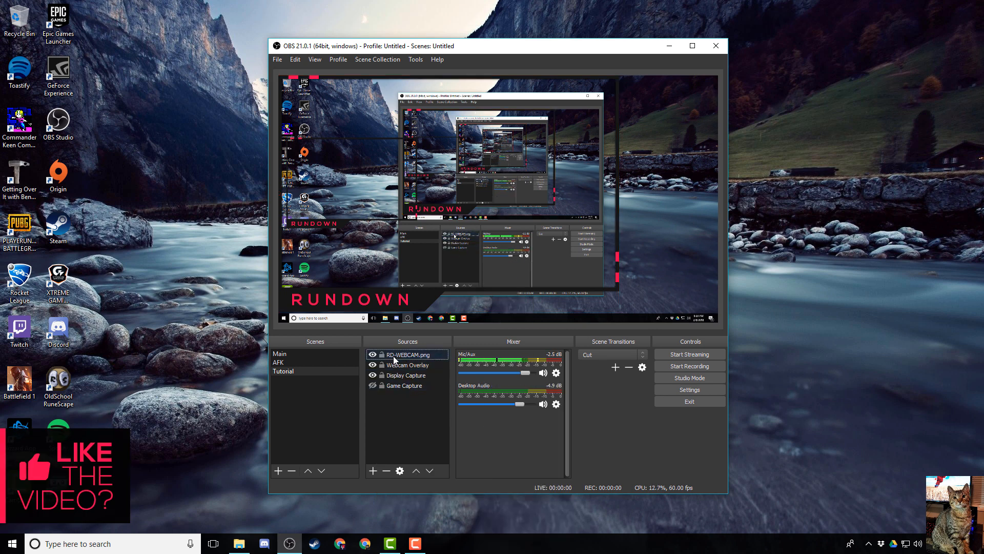
{"action": "right_click", "coordinate": [407, 354]}
{"action": "type", "text": "We"}
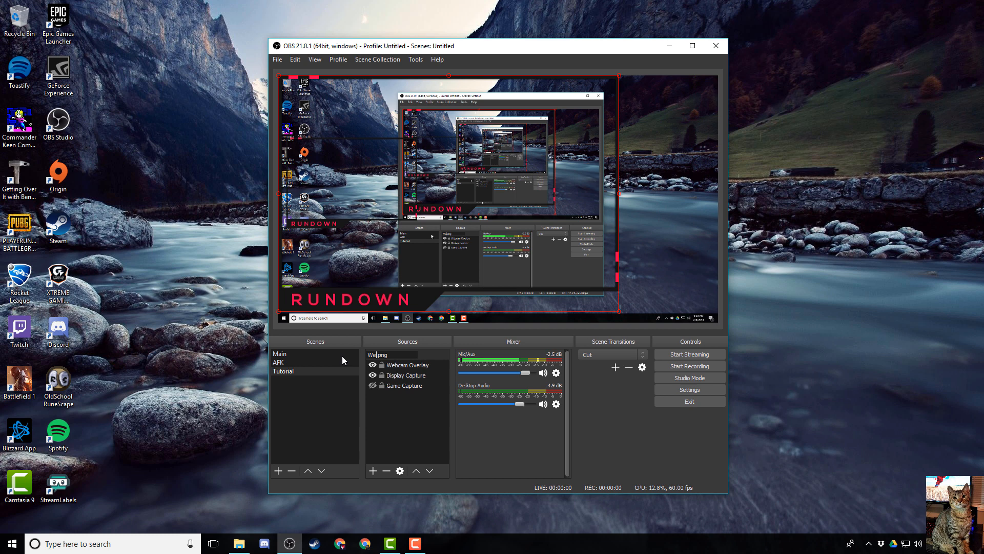
{"action": "left_click", "coordinate": [408, 365]}
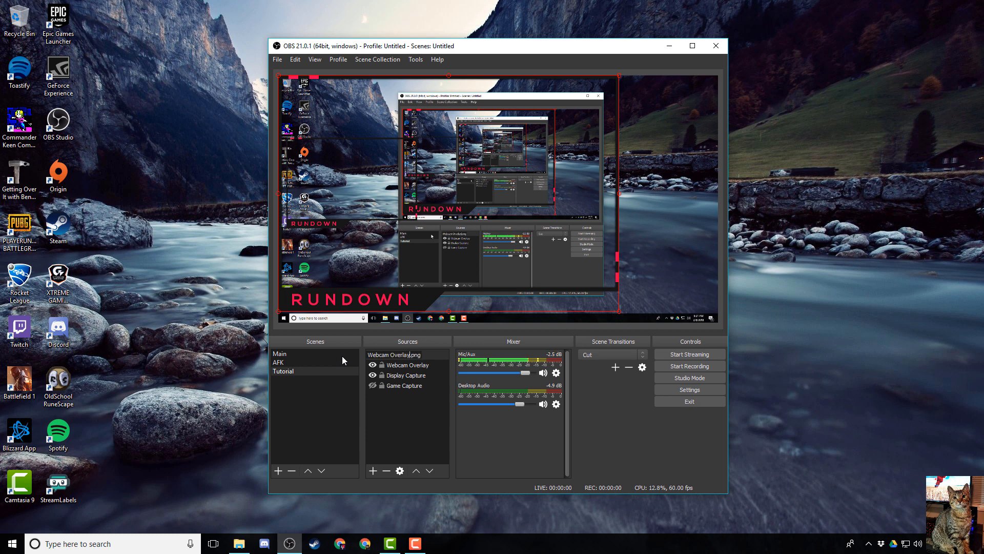